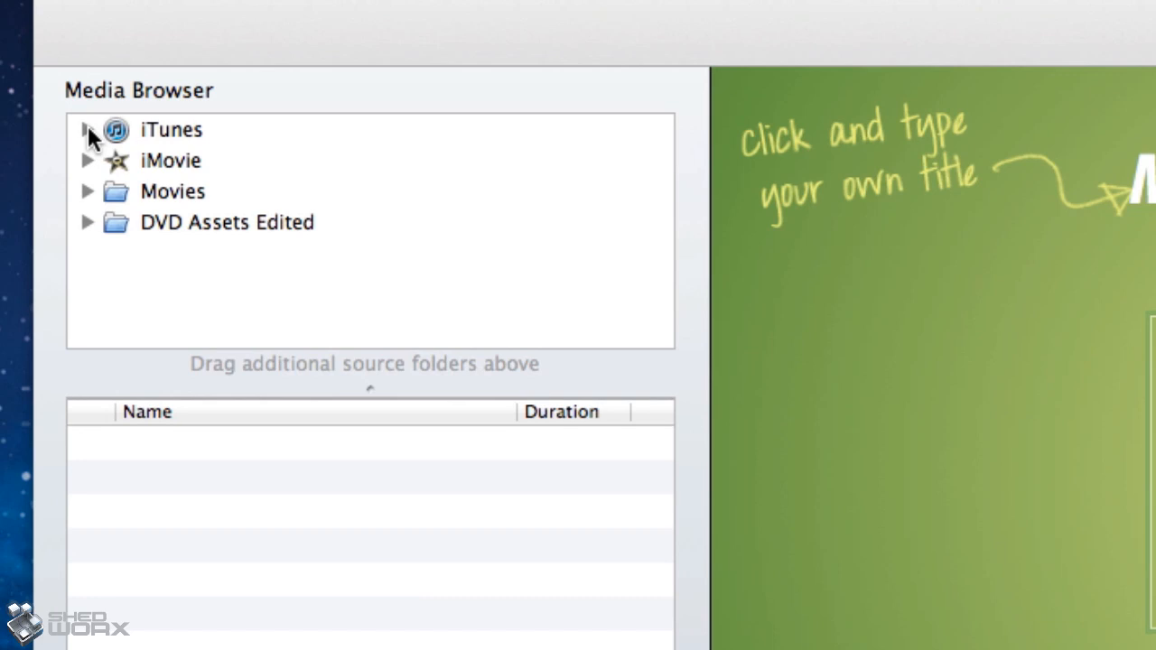
Step: Expand the iTunes, iMovie and Movies sources in the Media Browser and scroll their folders
{"action": "left_click", "coordinate": [87, 129]}
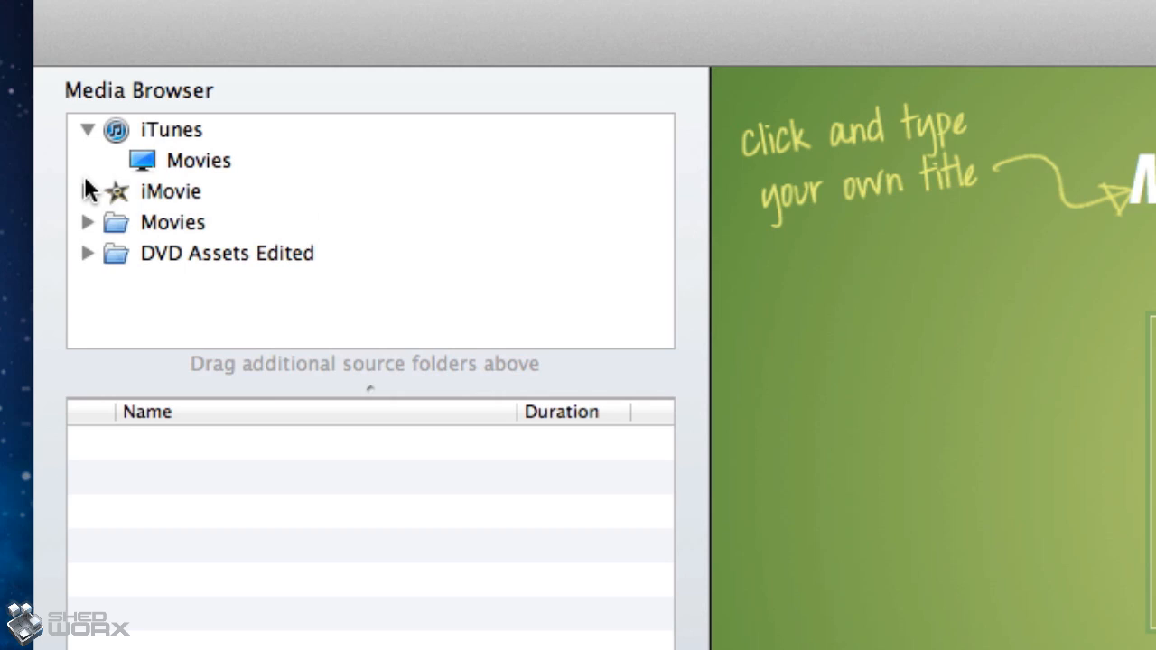
{"action": "left_click", "coordinate": [87, 192]}
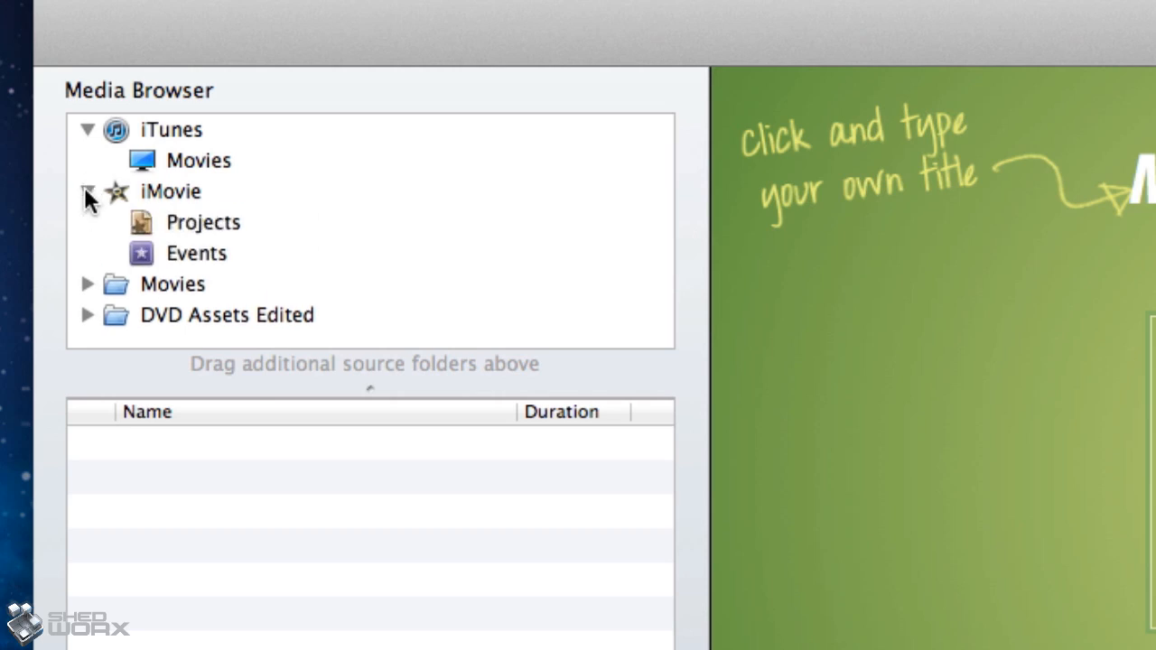
{"action": "left_click", "coordinate": [87, 283]}
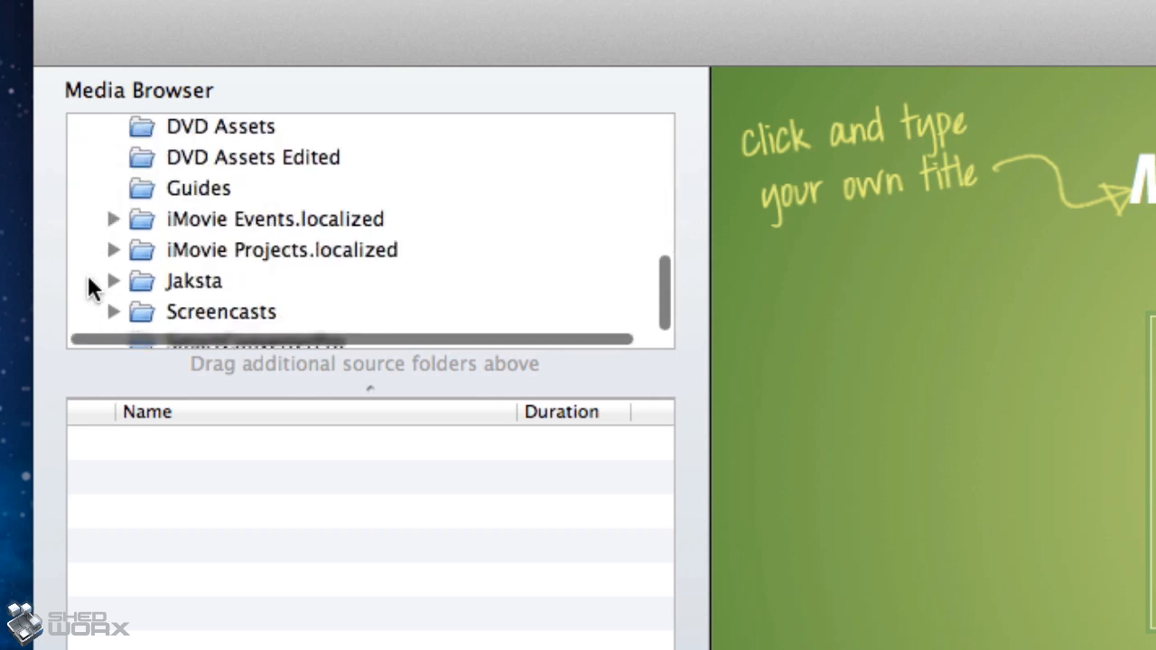
{"action": "scroll", "scroll_direction": "down", "scroll_amount": 3}
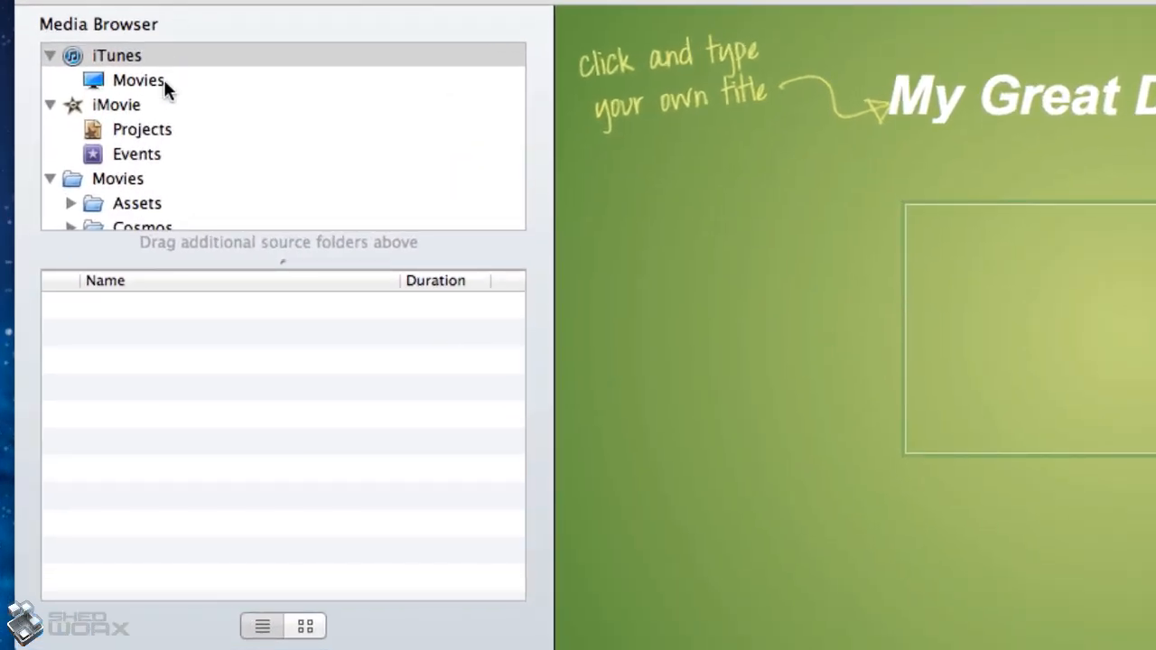
Step: List the iTunes Movies library and view its clips as thumbnails
{"action": "left_click", "coordinate": [137, 79]}
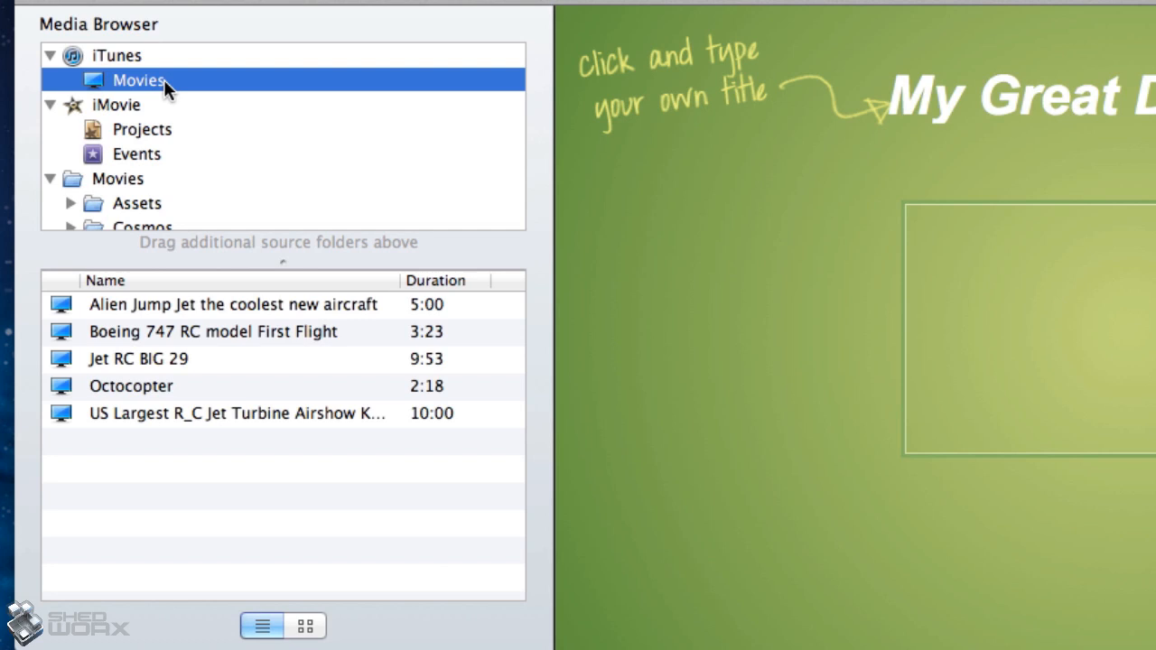
{"action": "mouse_move", "coordinate": [179, 179]}
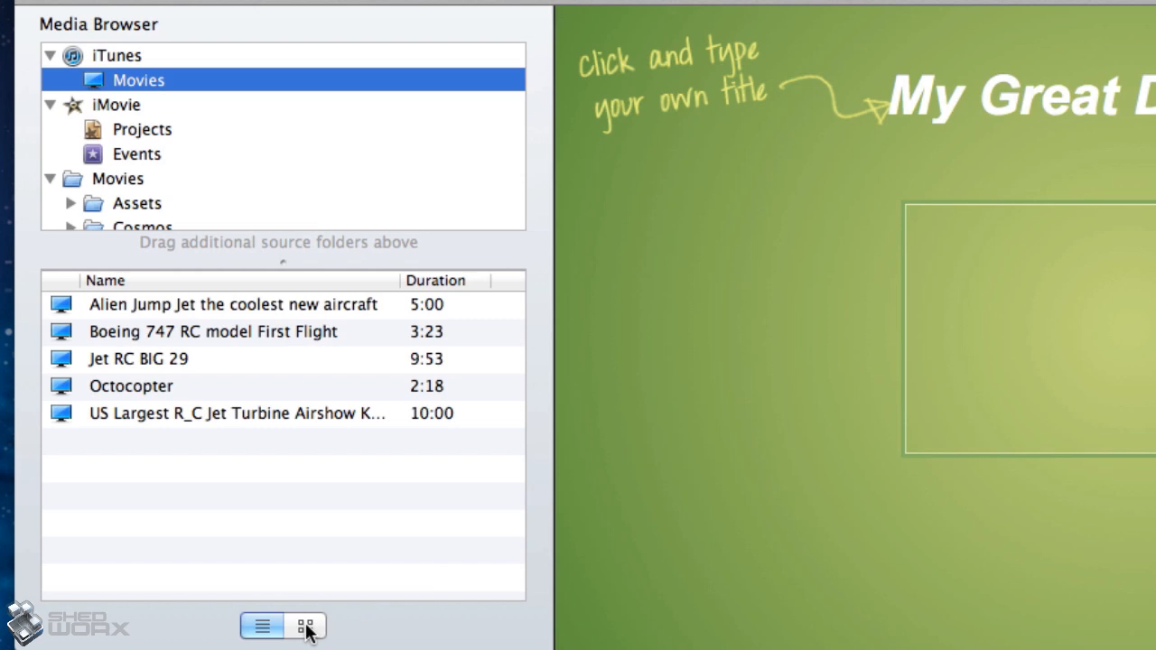
{"action": "left_click", "coordinate": [304, 626]}
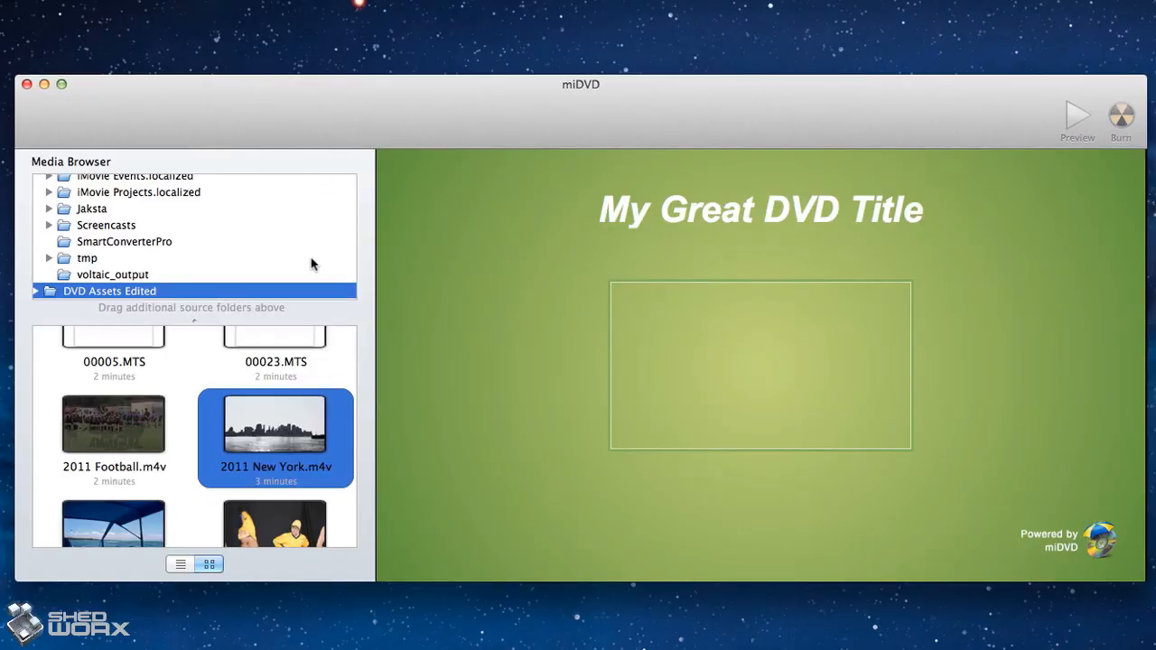
Step: Drop 2011 New York.m4v into the menu frame and type the title 'New York!'
{"action": "left_click_drag", "start_coordinate": [275, 422], "coordinate": [756, 325]}
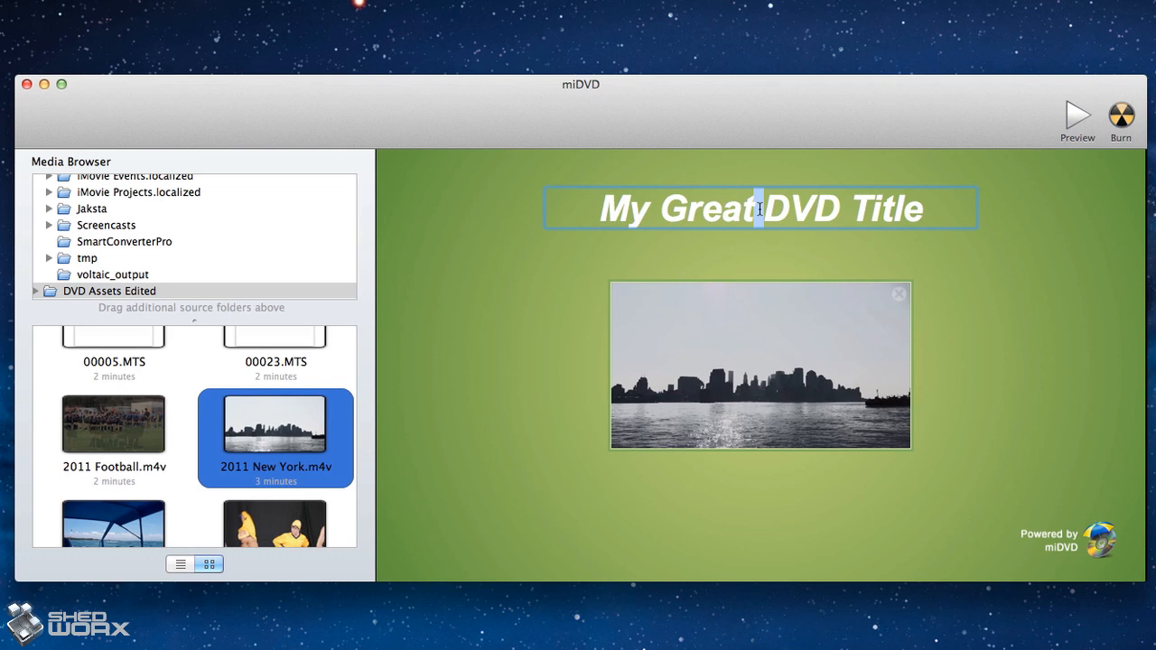
{"action": "type", "text": "New York!"}
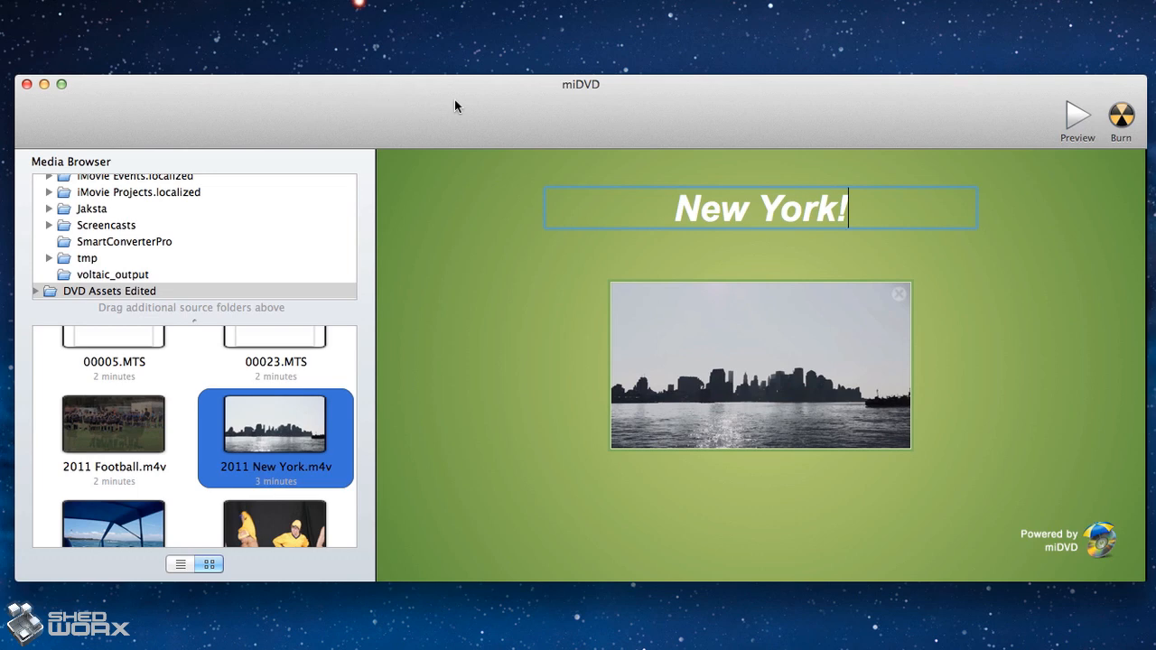
{"action": "mouse_move", "coordinate": [1079, 117]}
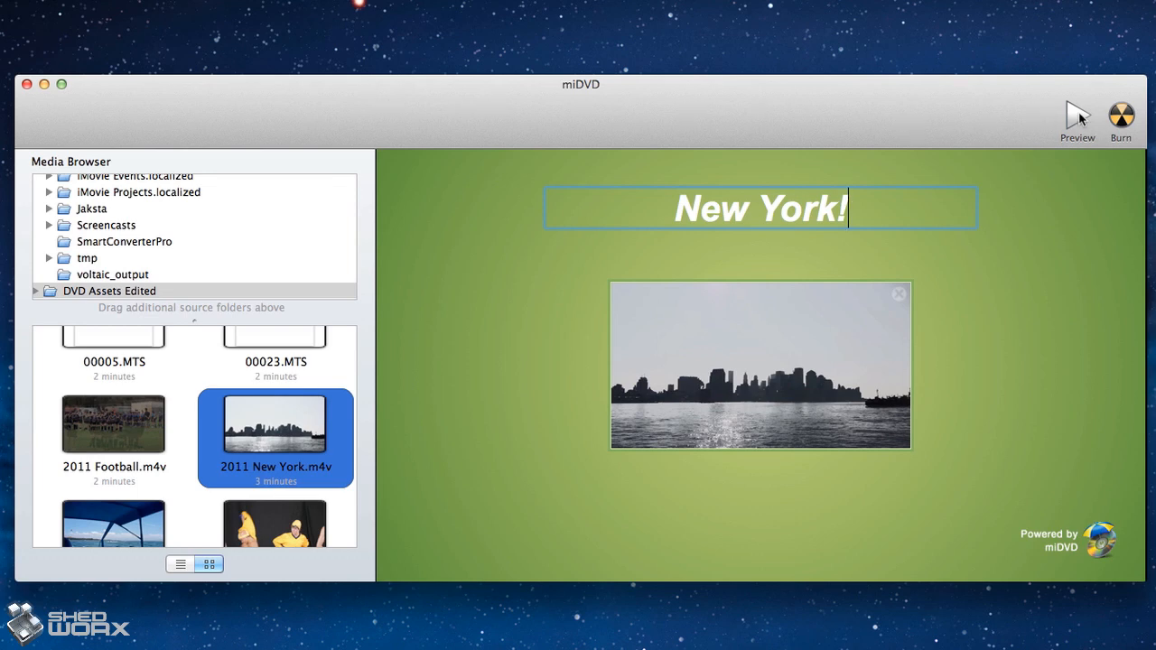
{"action": "left_click", "coordinate": [1076, 117]}
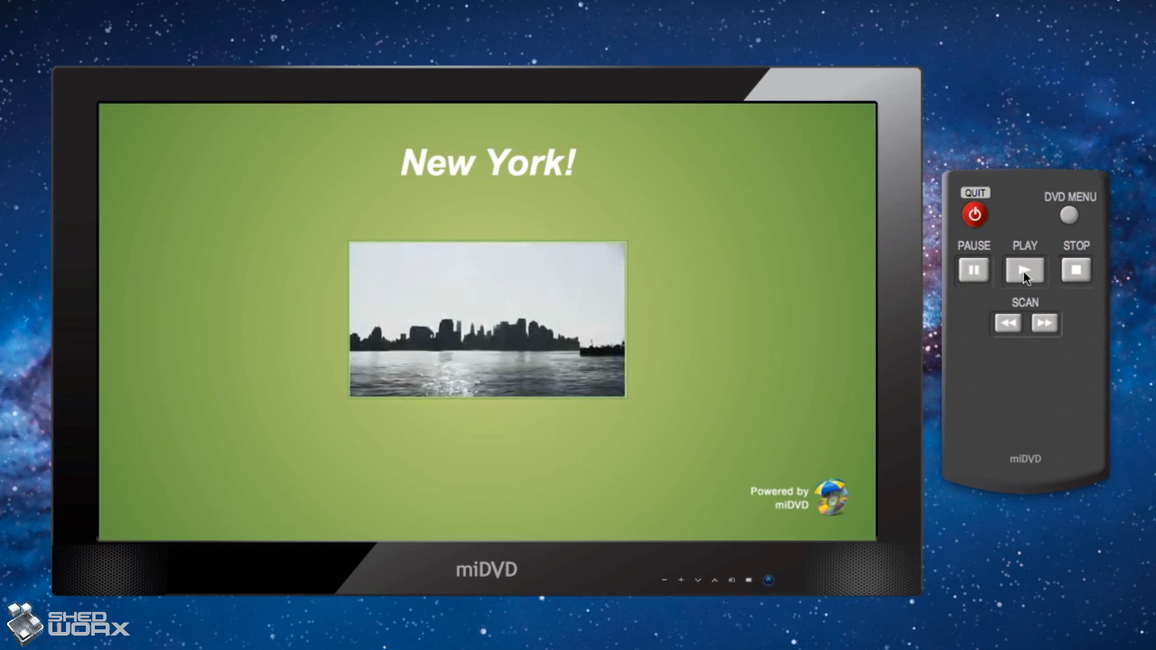
{"action": "left_click", "coordinate": [1024, 270]}
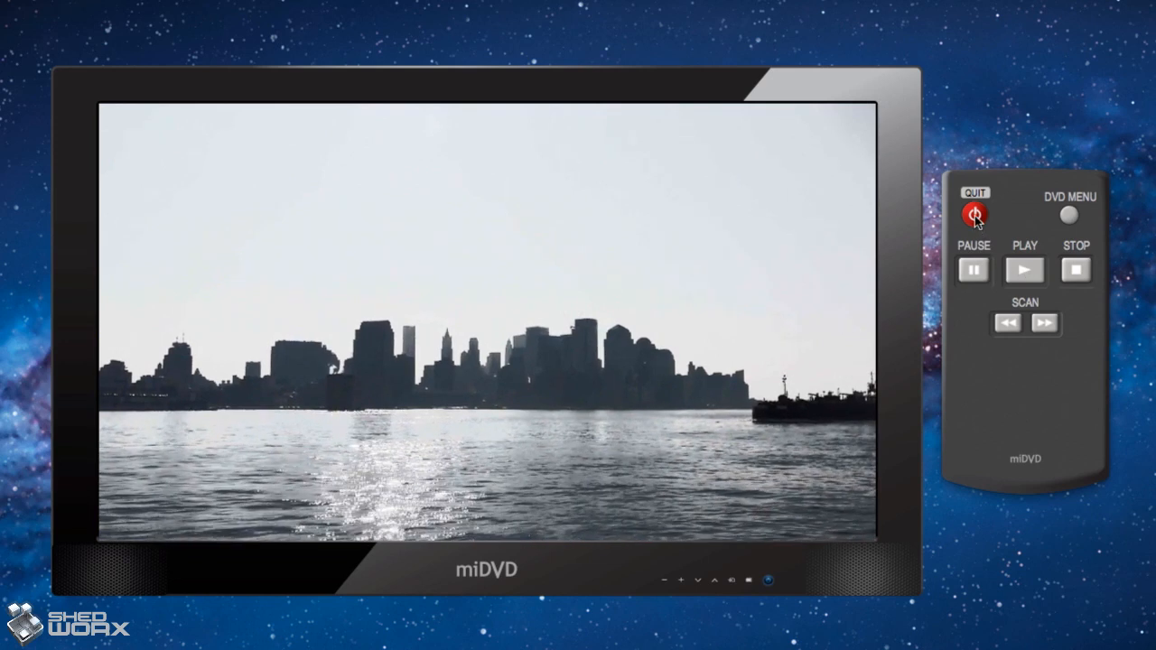
{"action": "left_click", "coordinate": [973, 215]}
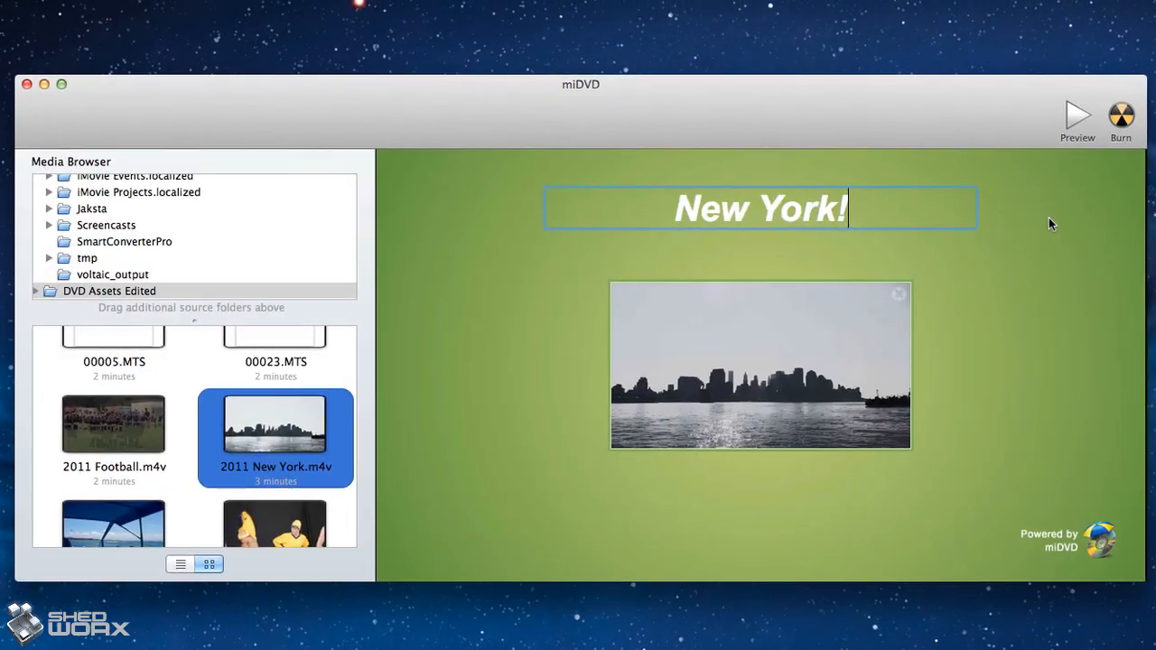
Step: Finish the title edit and burn the project to a real DVD in the SuperDrive
{"action": "left_click", "coordinate": [108, 290]}
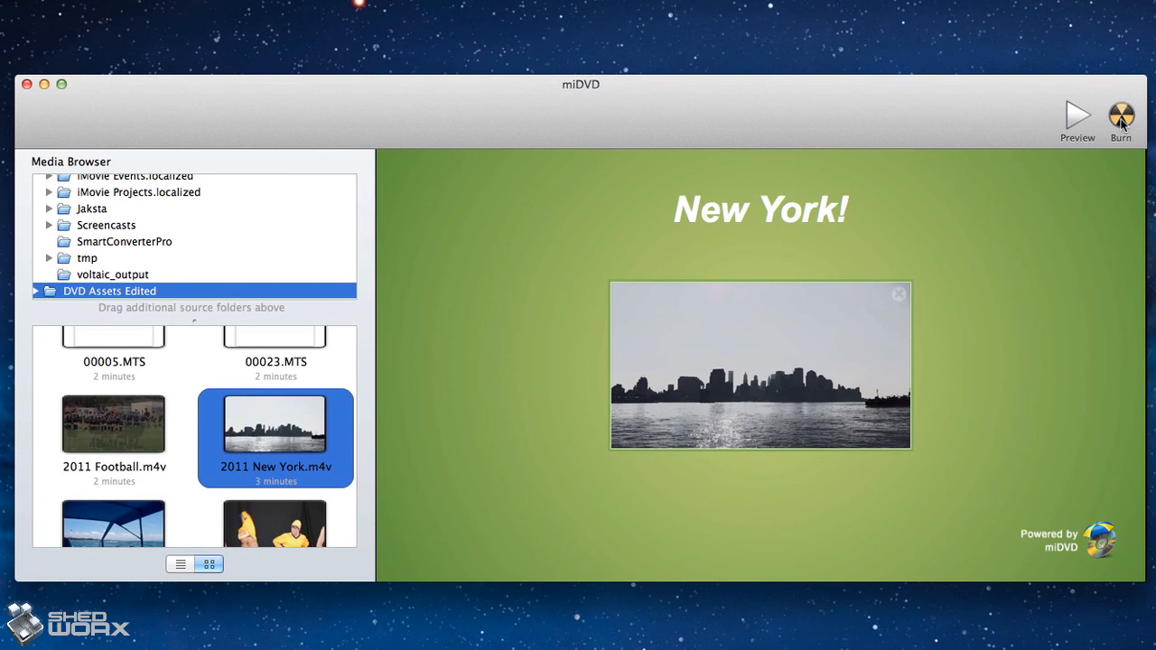
{"action": "left_click", "coordinate": [1120, 115]}
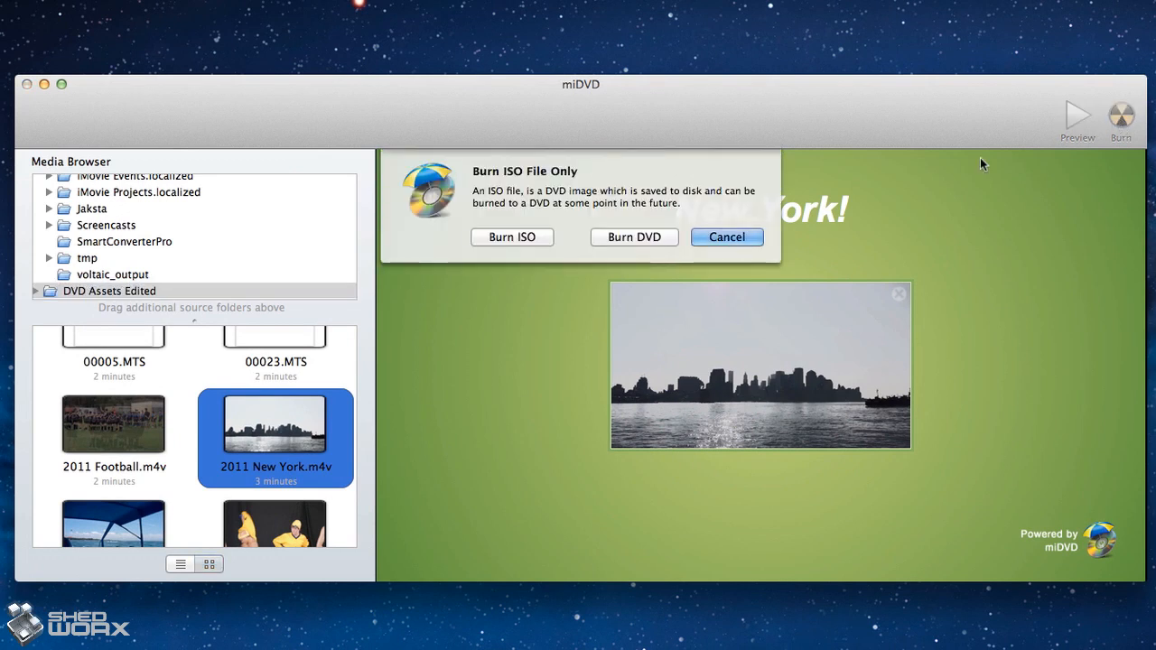
{"action": "left_click", "coordinate": [634, 237]}
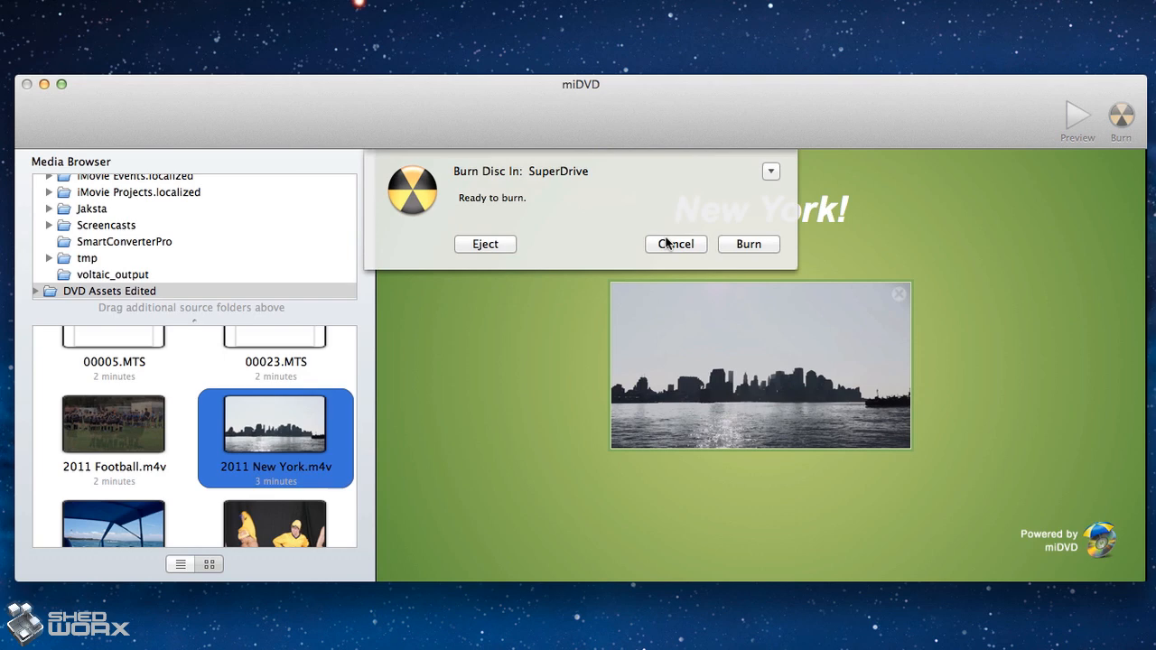
{"action": "mouse_move", "coordinate": [729, 248]}
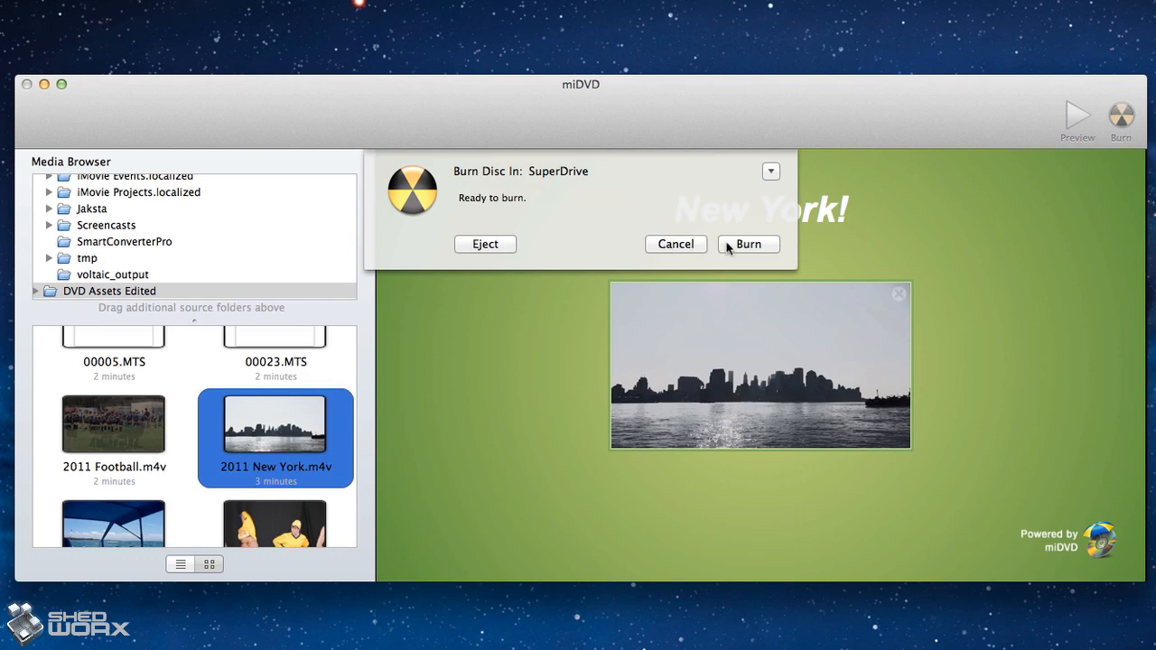
{"action": "left_click", "coordinate": [748, 243]}
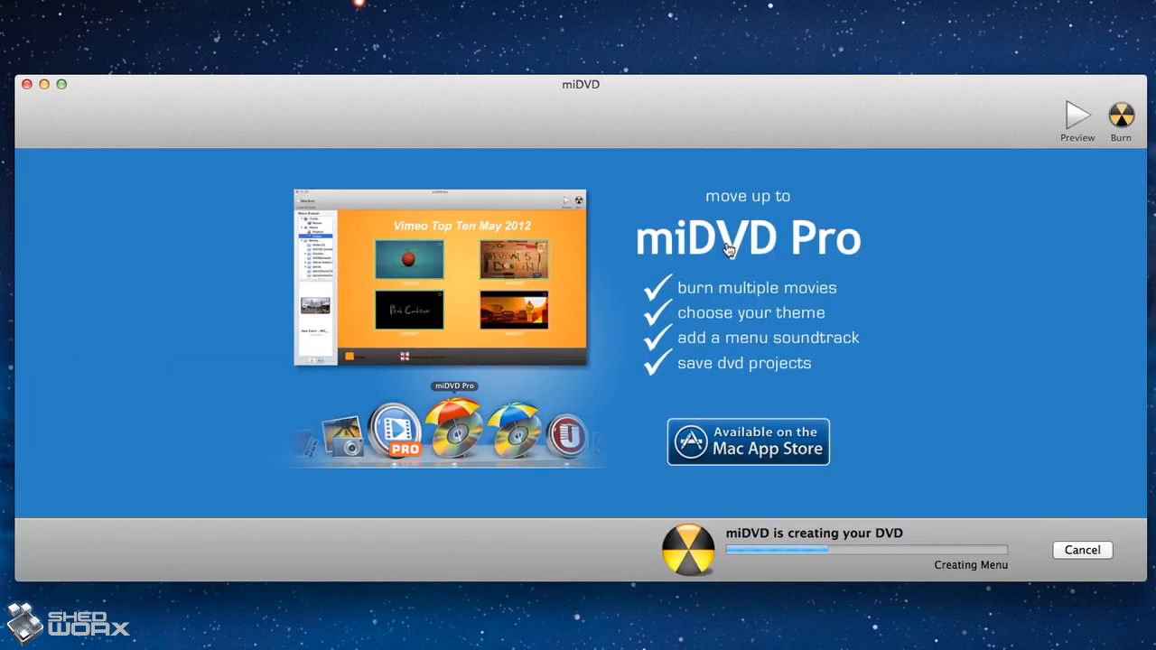